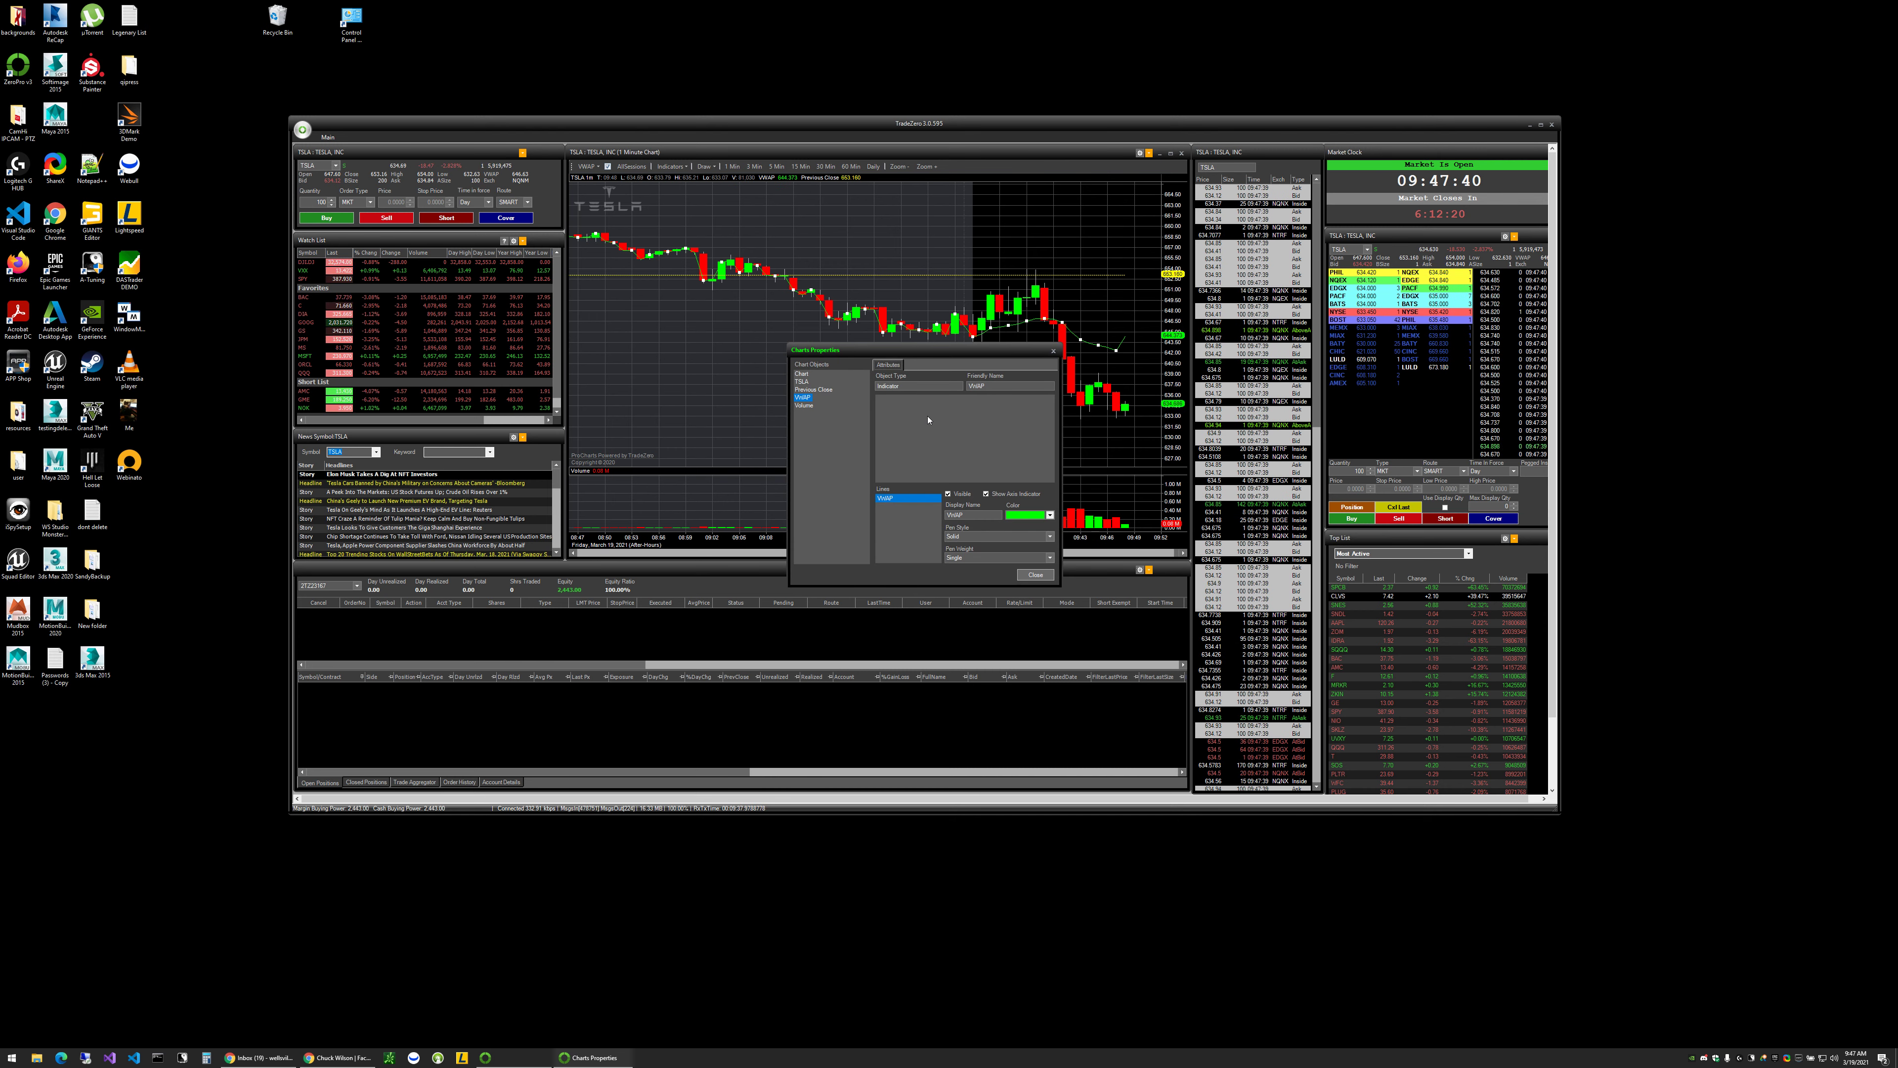
# - Review the SNES intraday chart, then load SNDL, the next Most Active ticker, from the Top List
pyautogui.click(1032, 573)
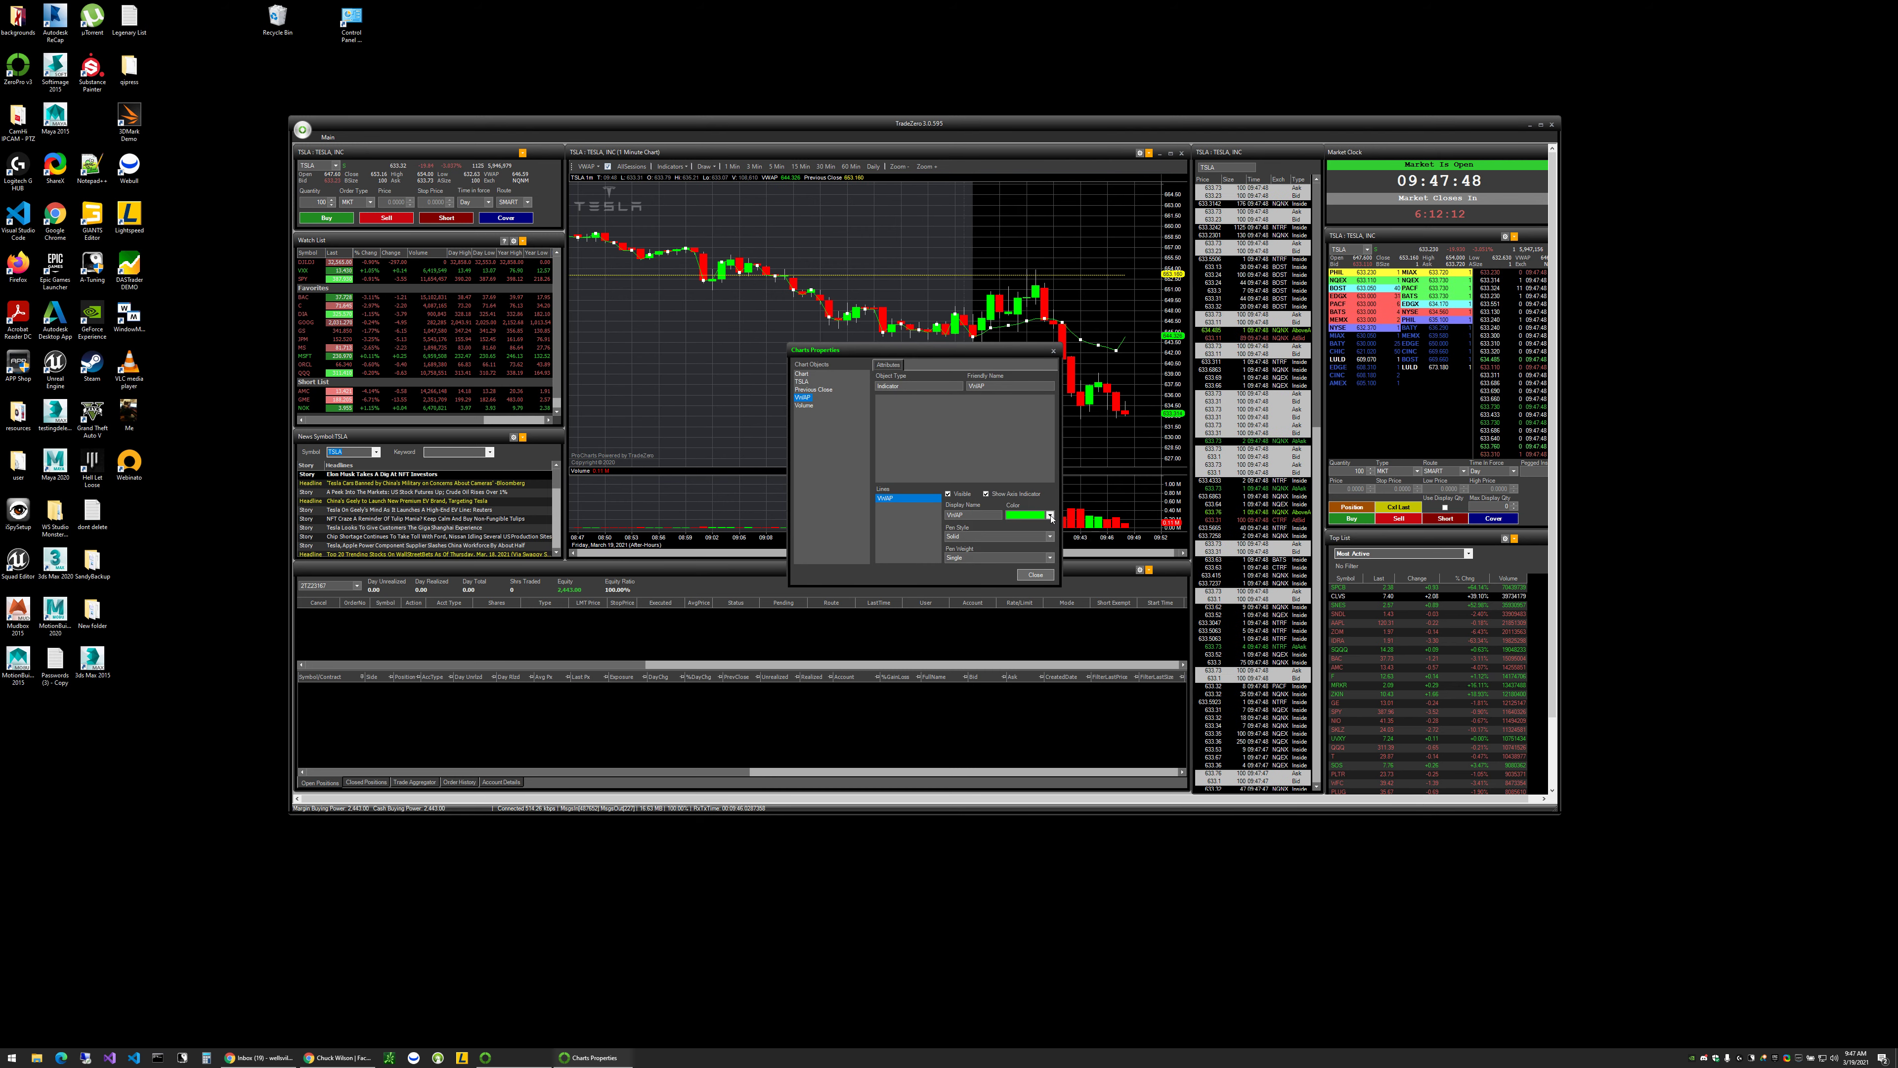
pyautogui.click(1047, 514)
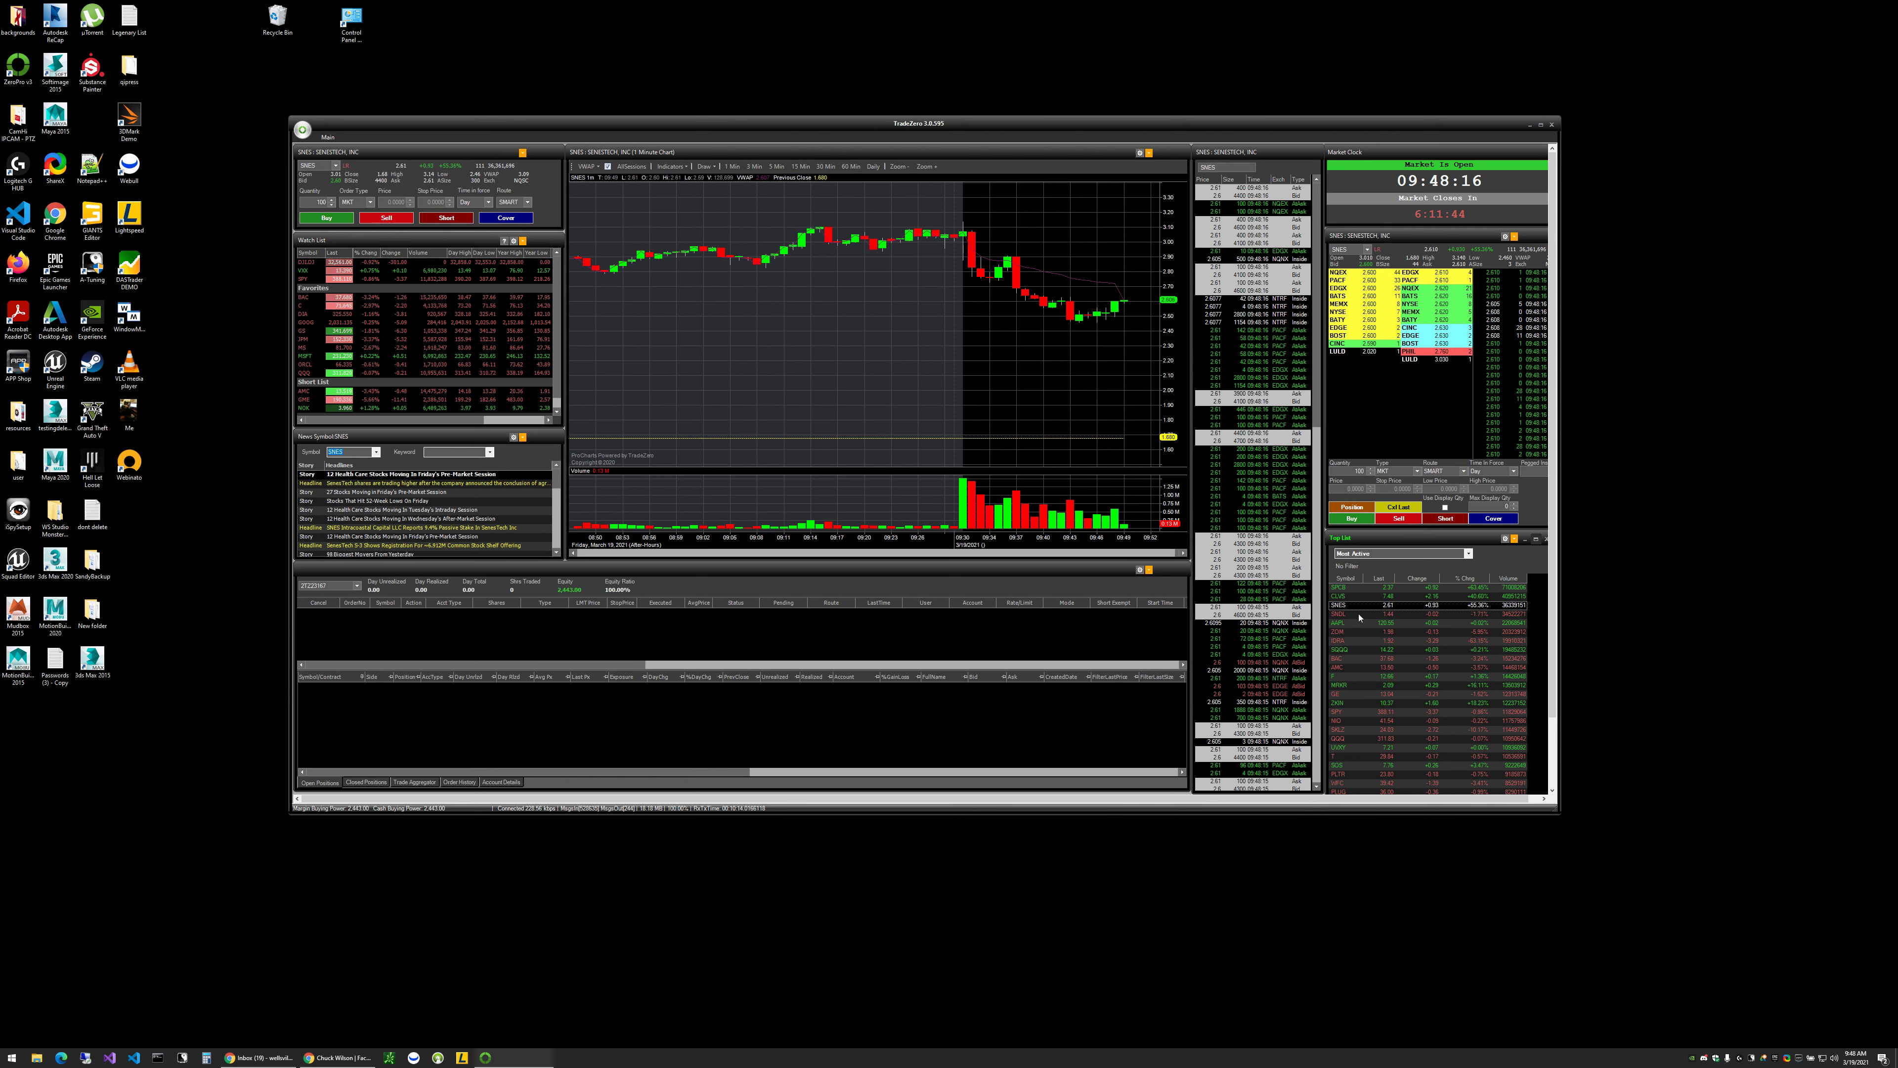
pyautogui.click(1344, 614)
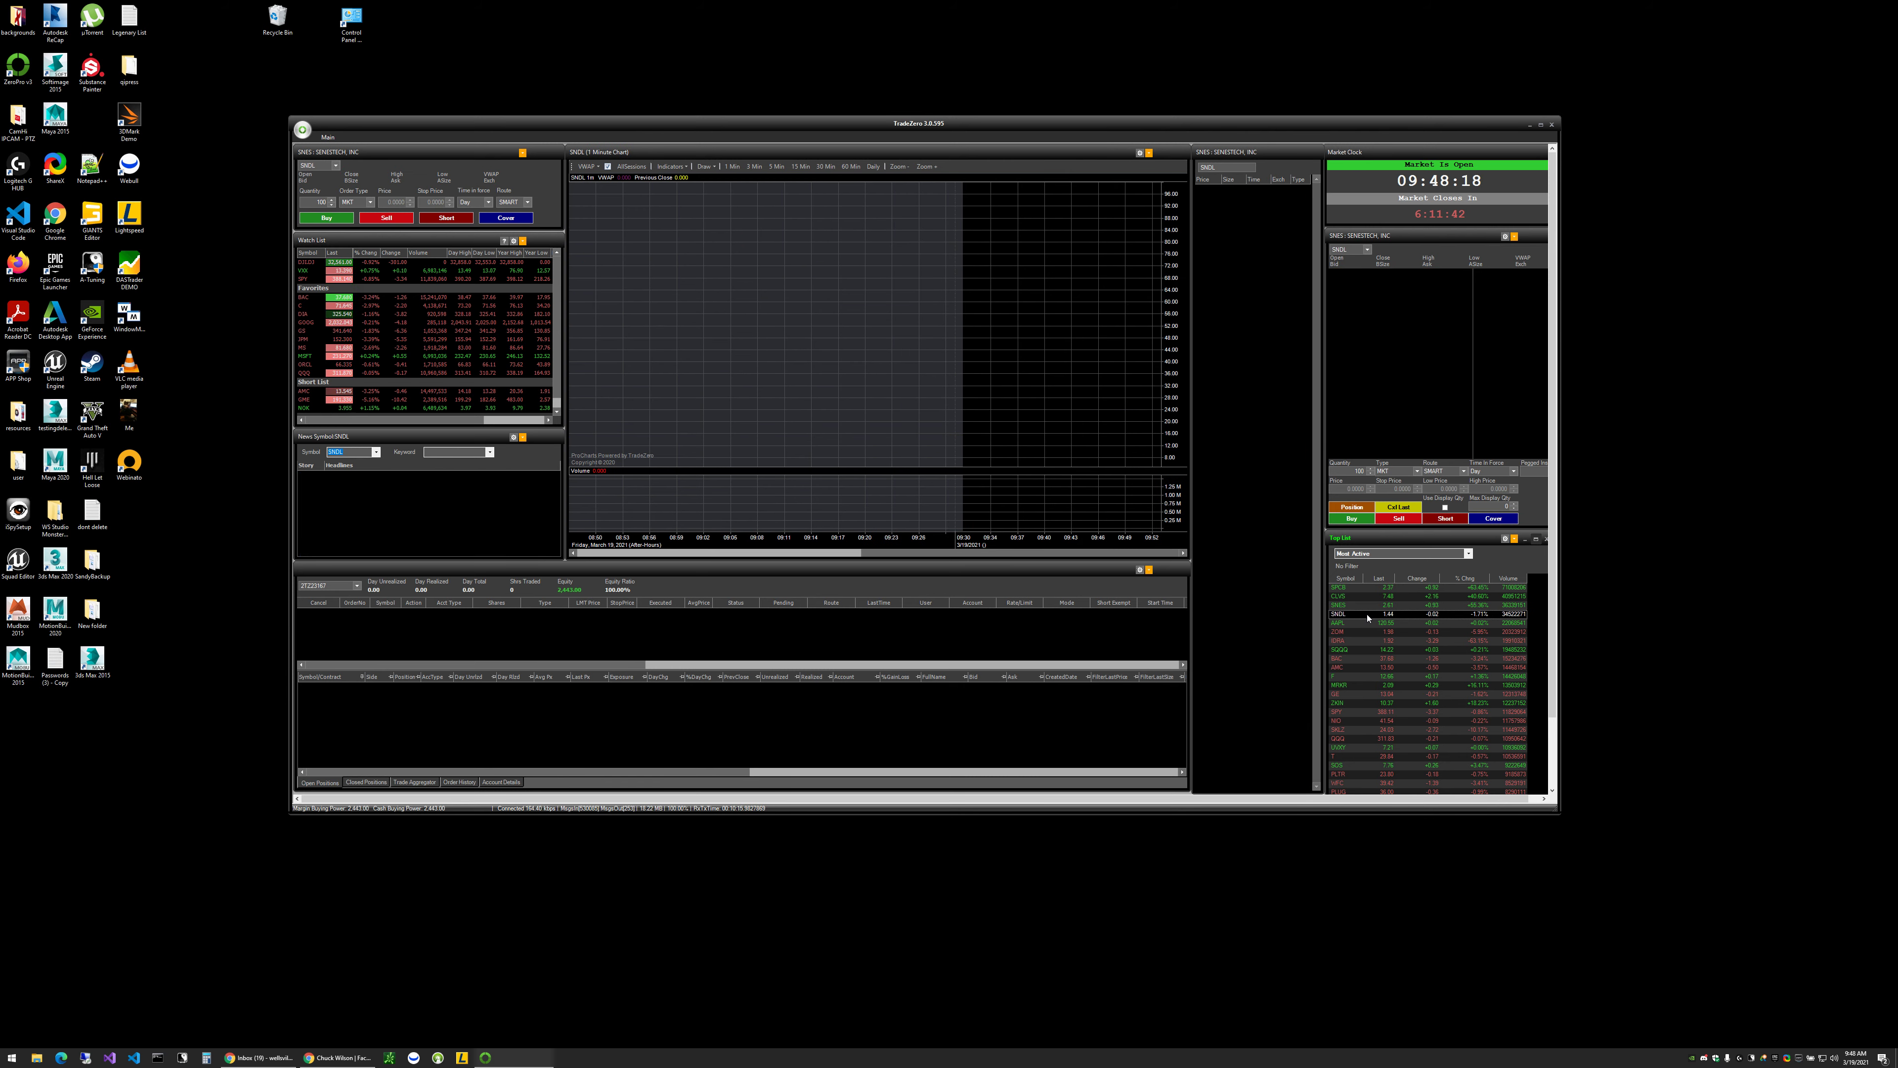